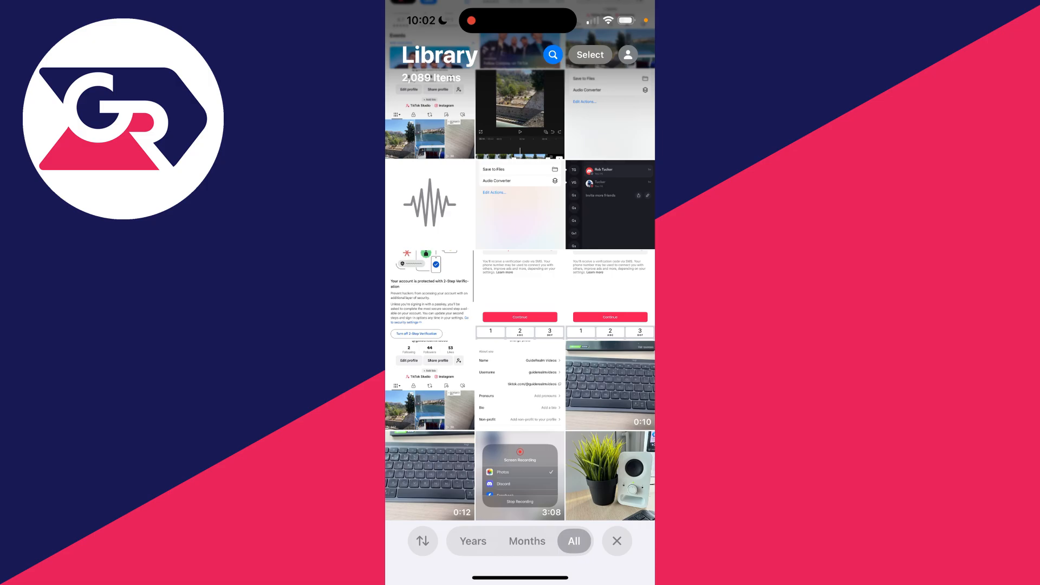
Step: Open the plant-and-speaker photo from the Photos library for editing
click(608, 476)
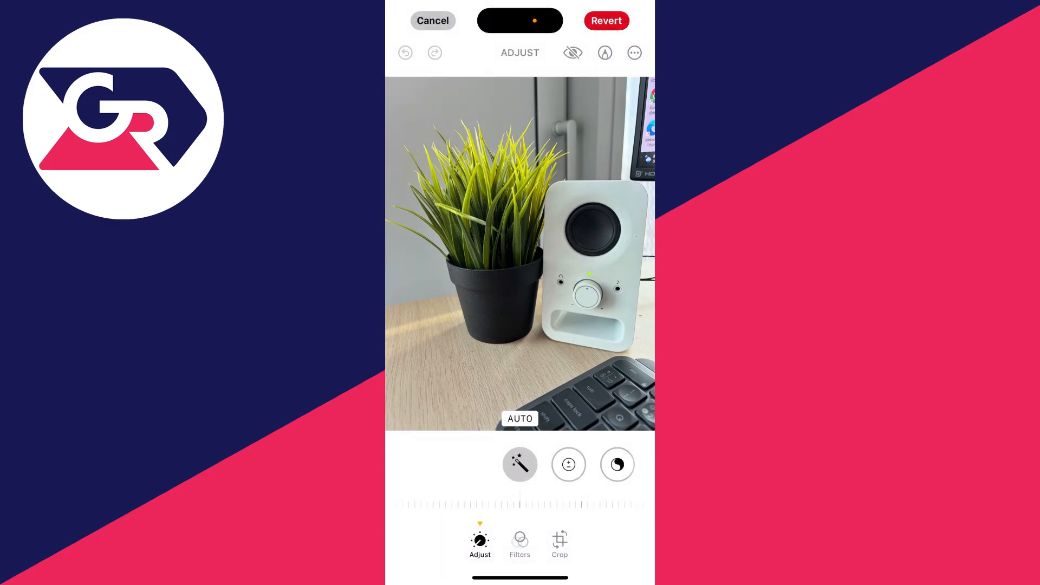
Step: Cancel the crop edit, discard all changes and leave Photos for the home screen
click(559, 544)
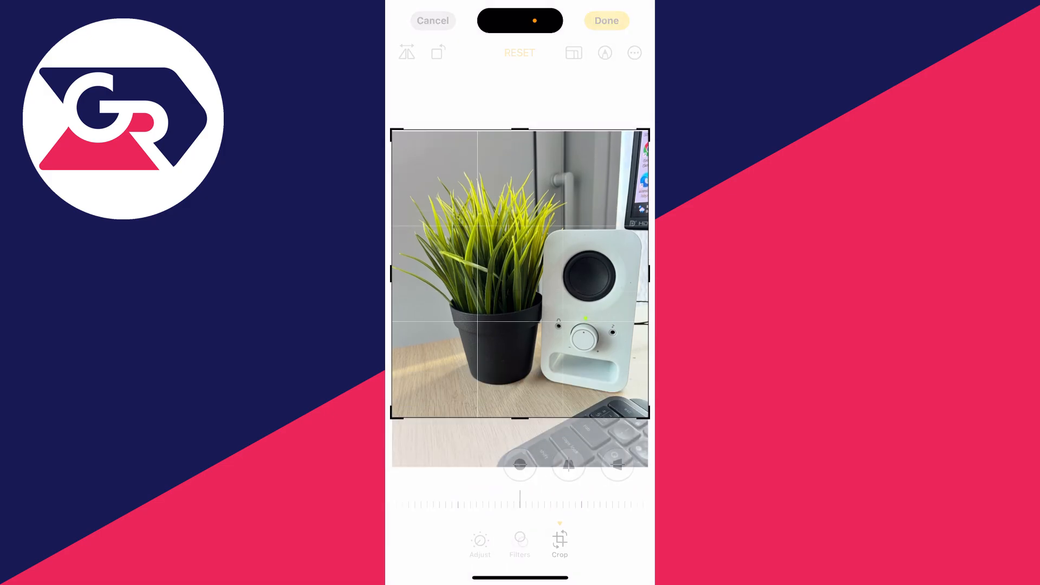
click(432, 20)
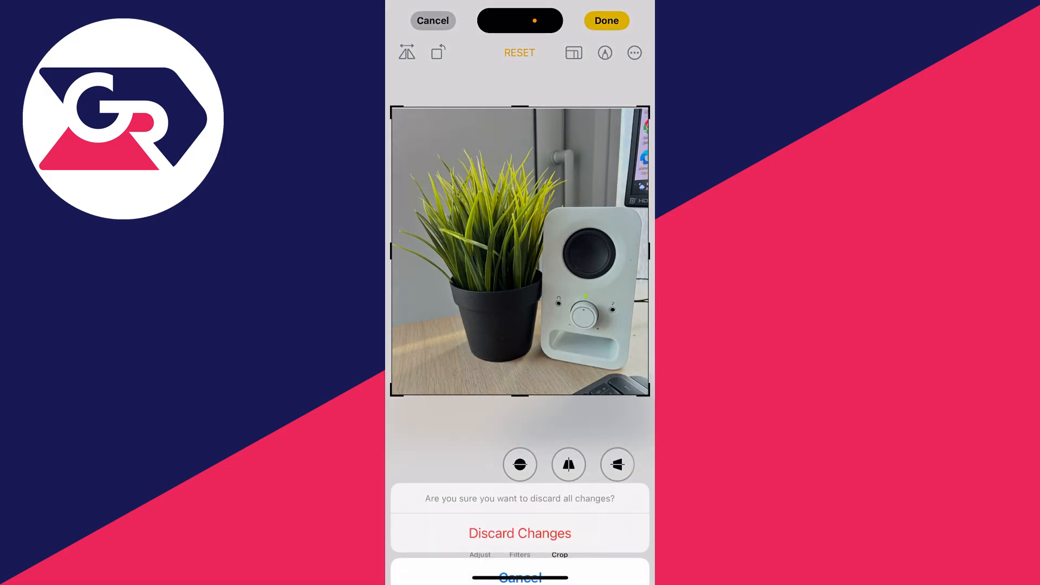
click(518, 533)
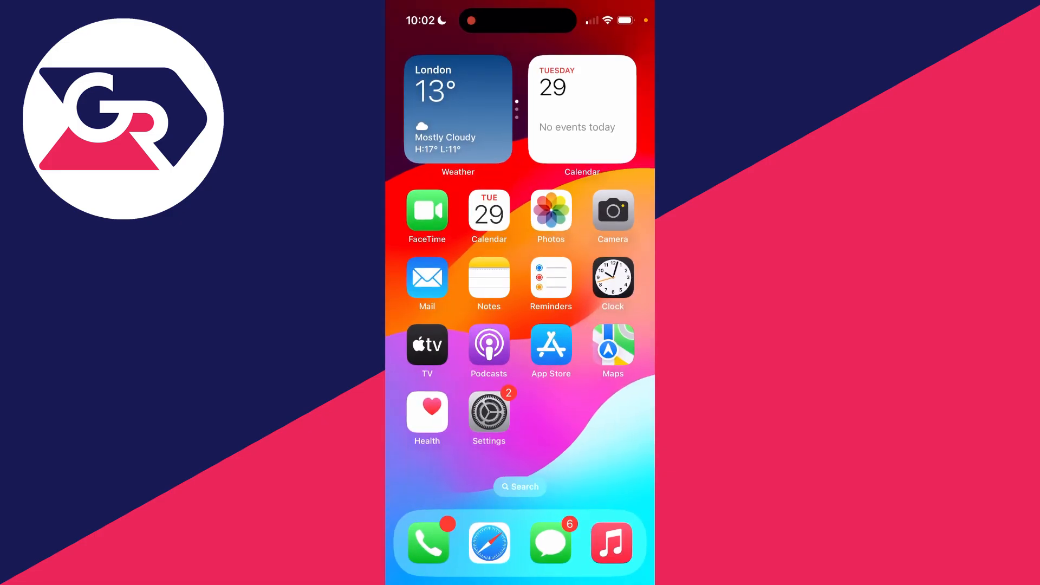
Step: In Safari, go to imageresizer.com and upload the plant-and-speaker photo from the library
click(489, 543)
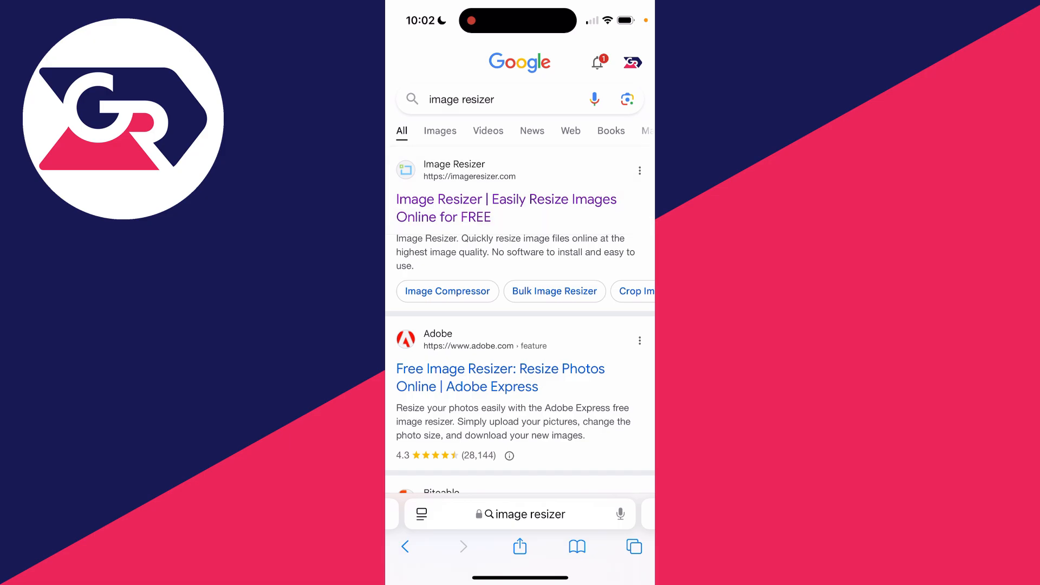
click(506, 208)
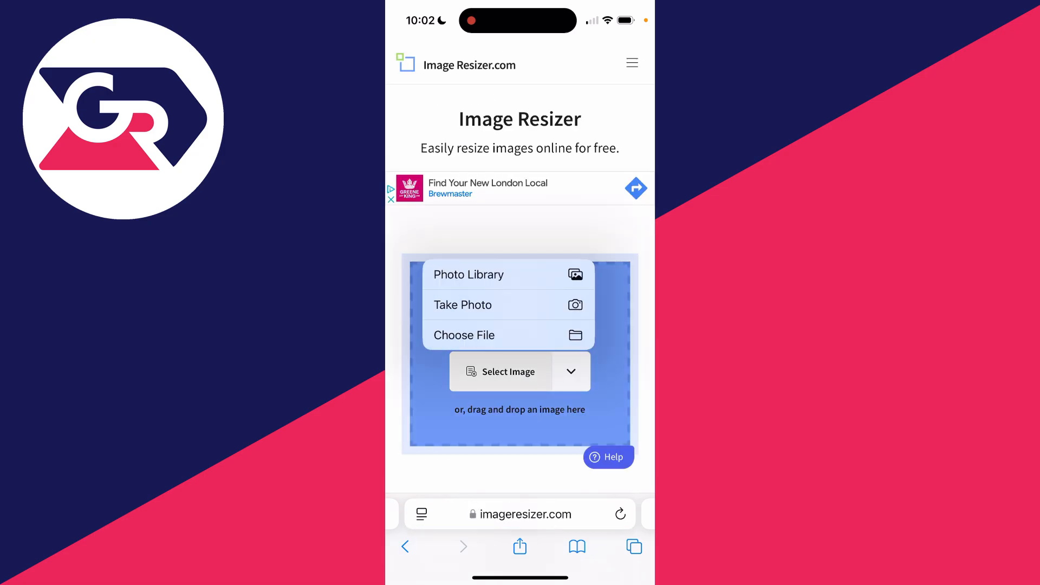
click(469, 274)
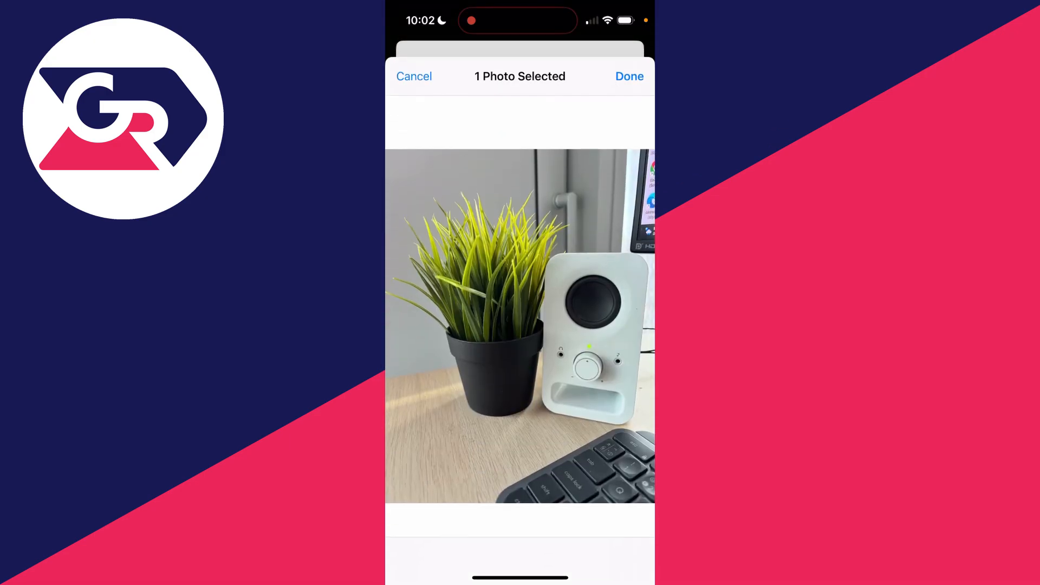
click(628, 76)
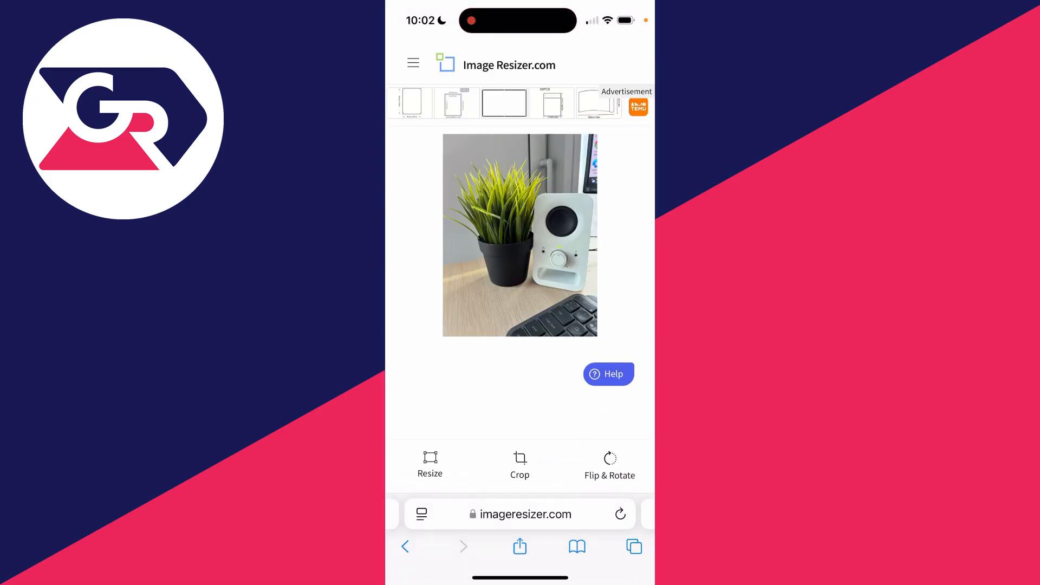
Step: Resize the photo to 800 × 1054 pixels with aspect ratio locked
click(430, 465)
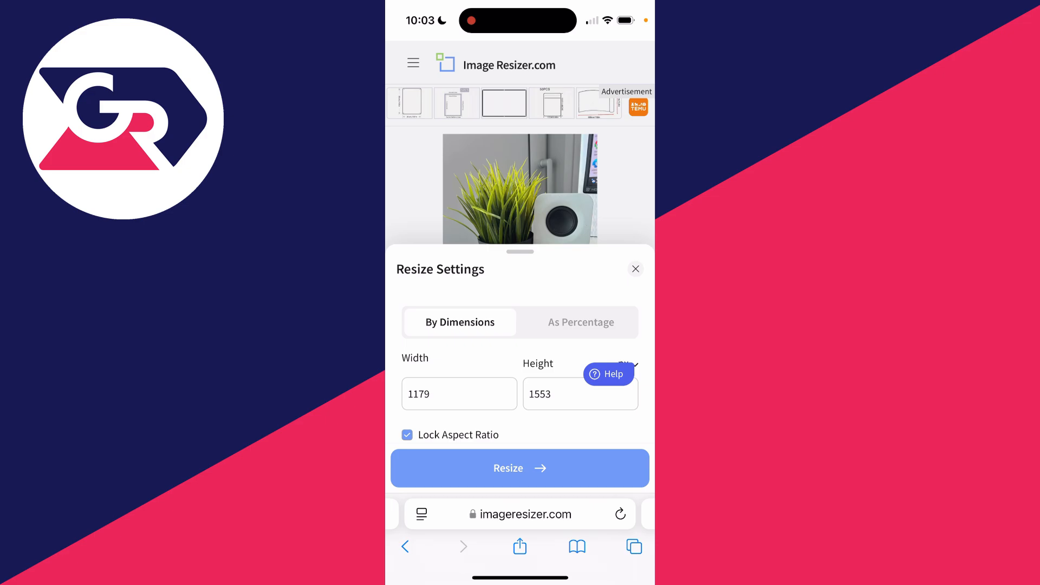
click(406, 435)
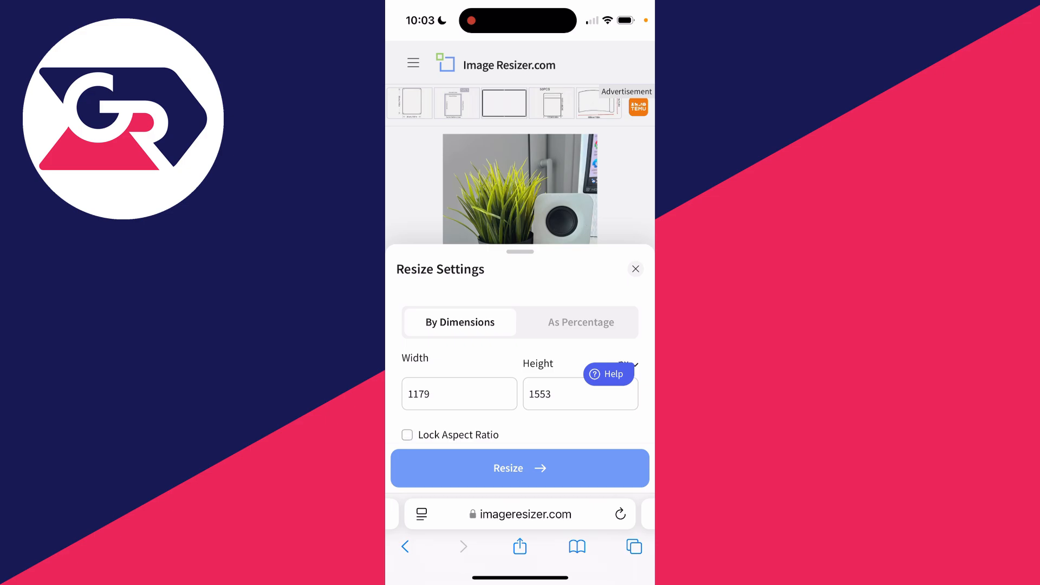
click(458, 393)
text(800)
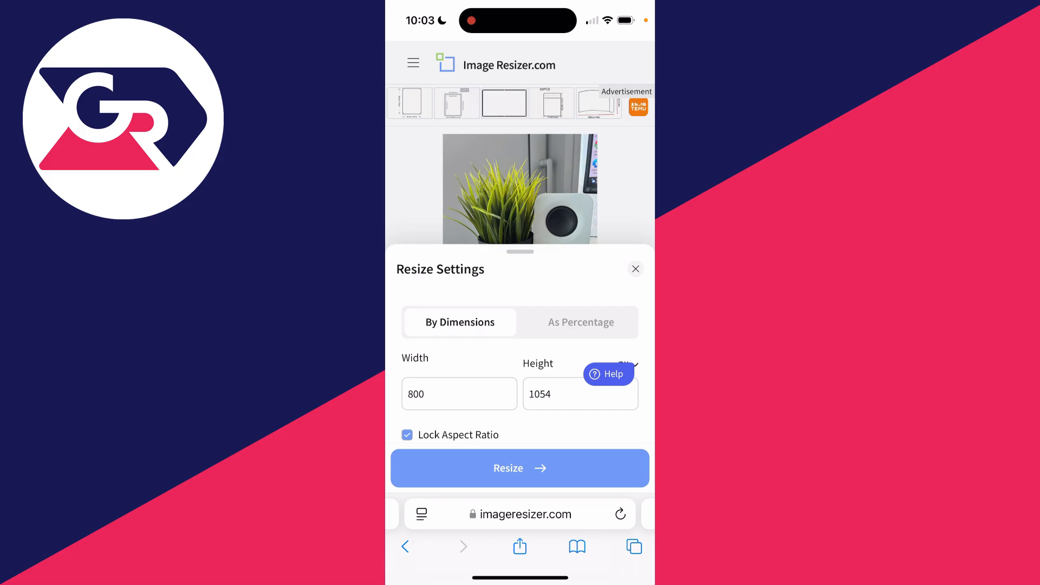
click(519, 468)
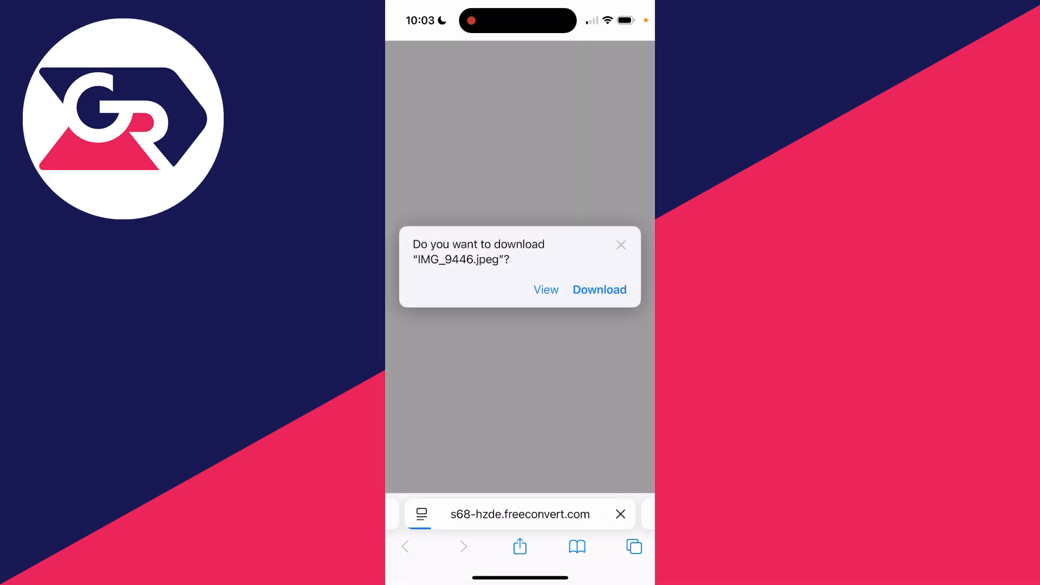
Step: View the resized JPEG and bring up its Save to Photos menu
click(544, 289)
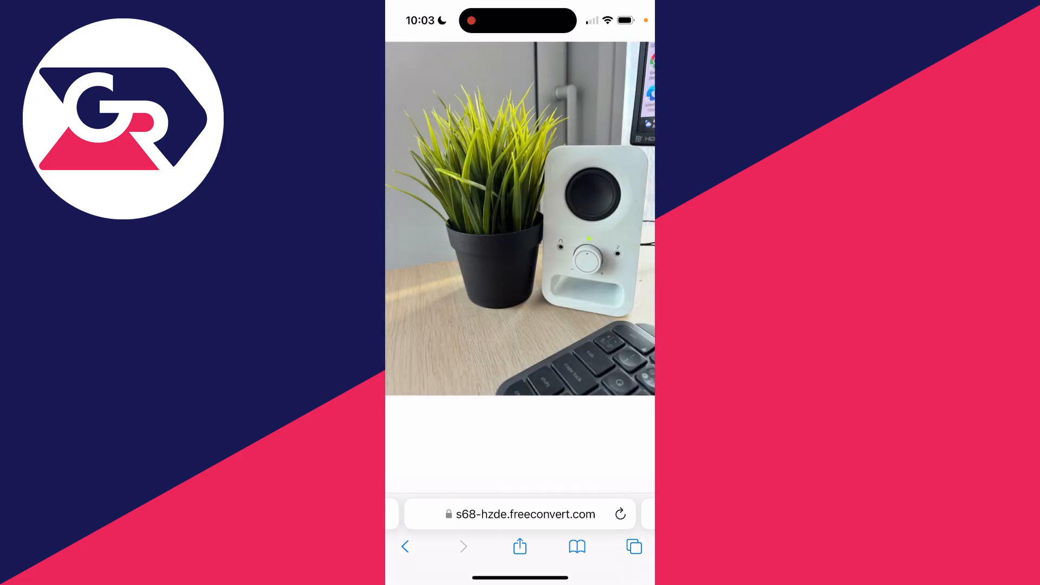
click(519, 219)
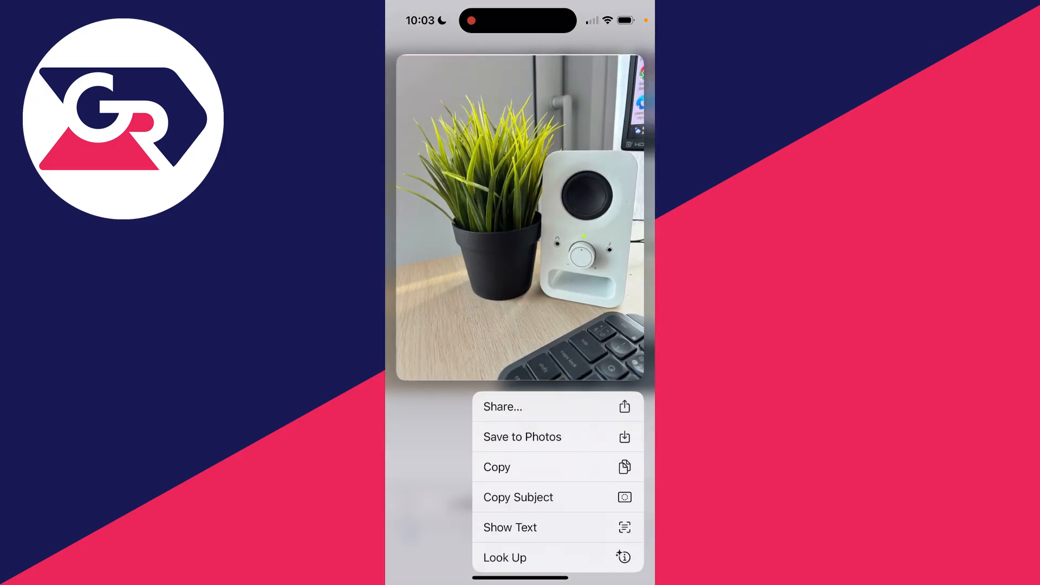